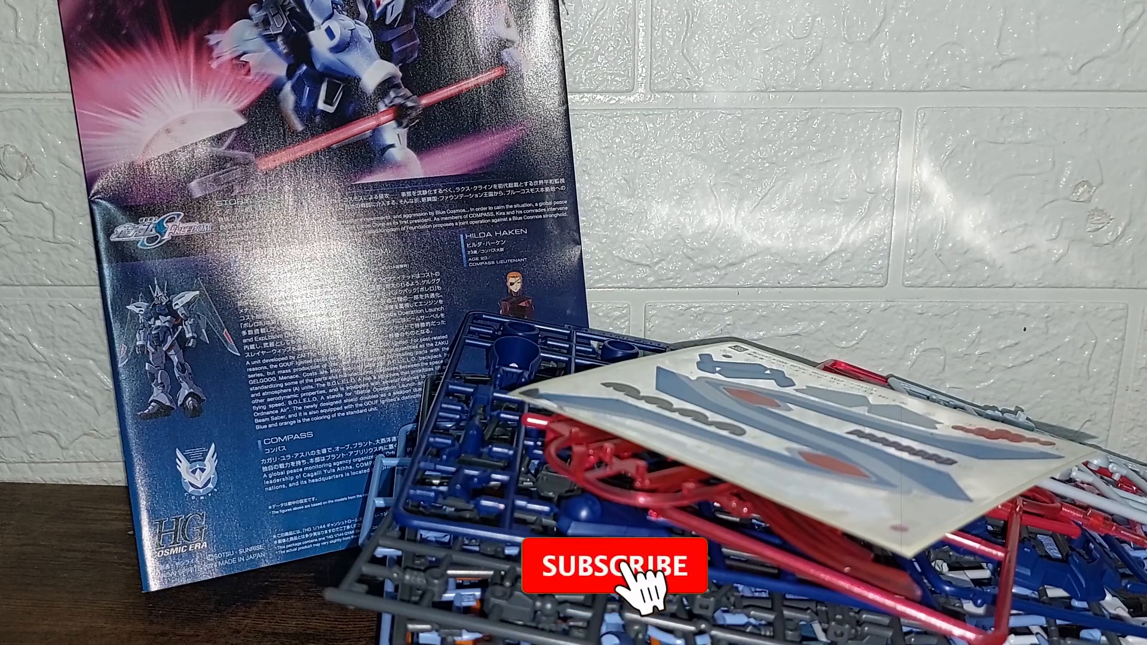
left_click(631, 574)
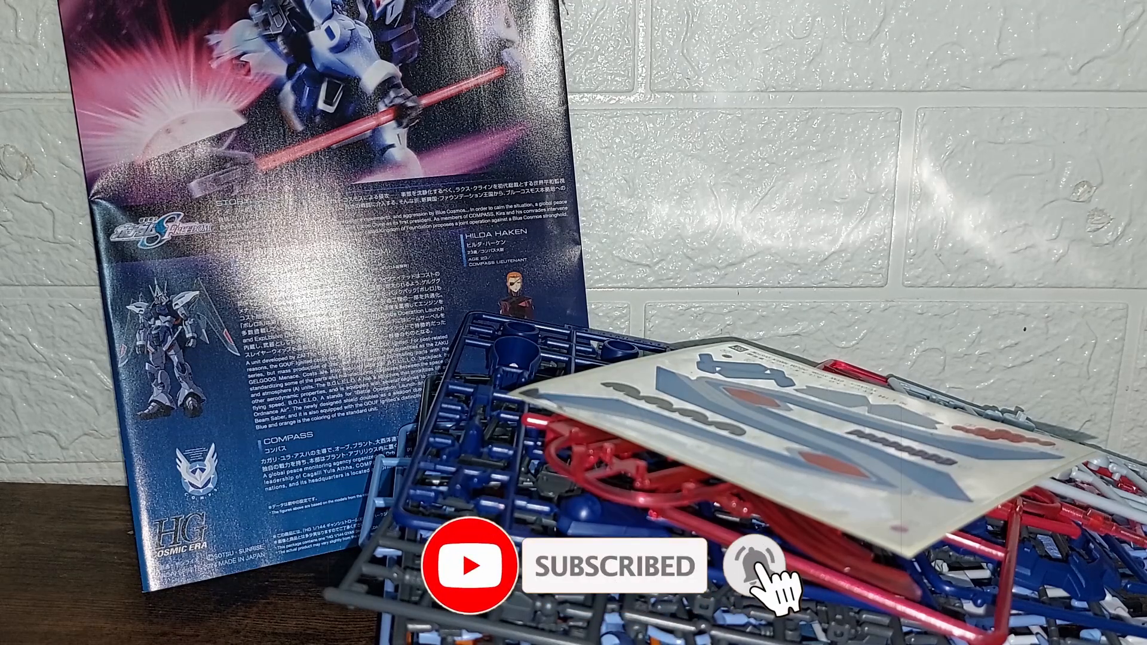
left_click(753, 575)
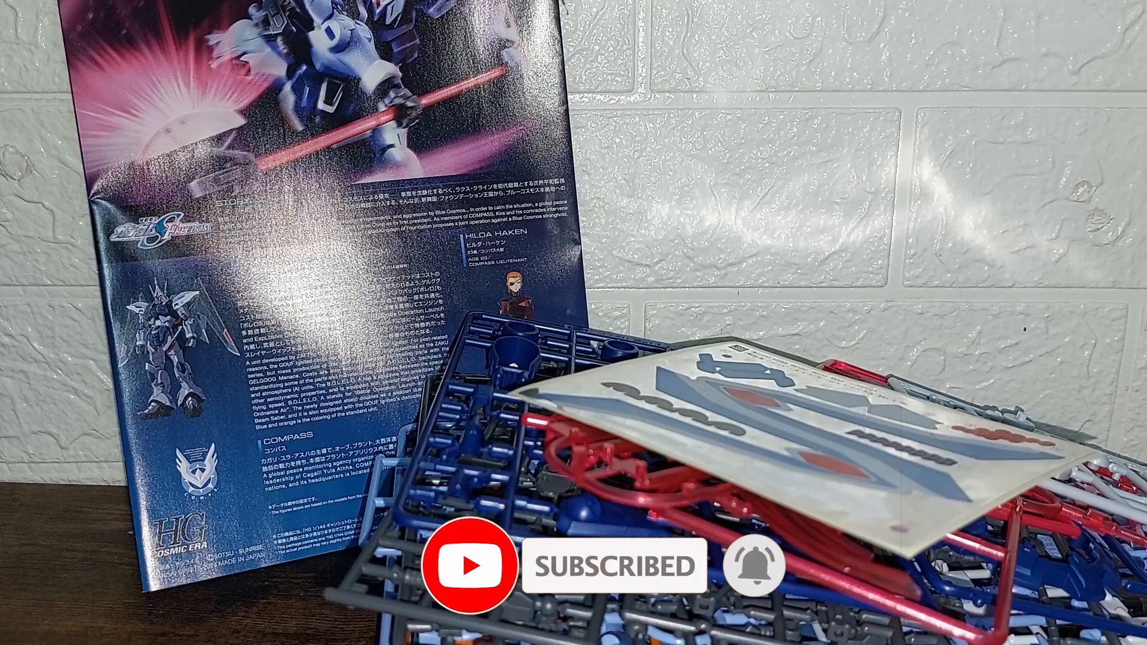